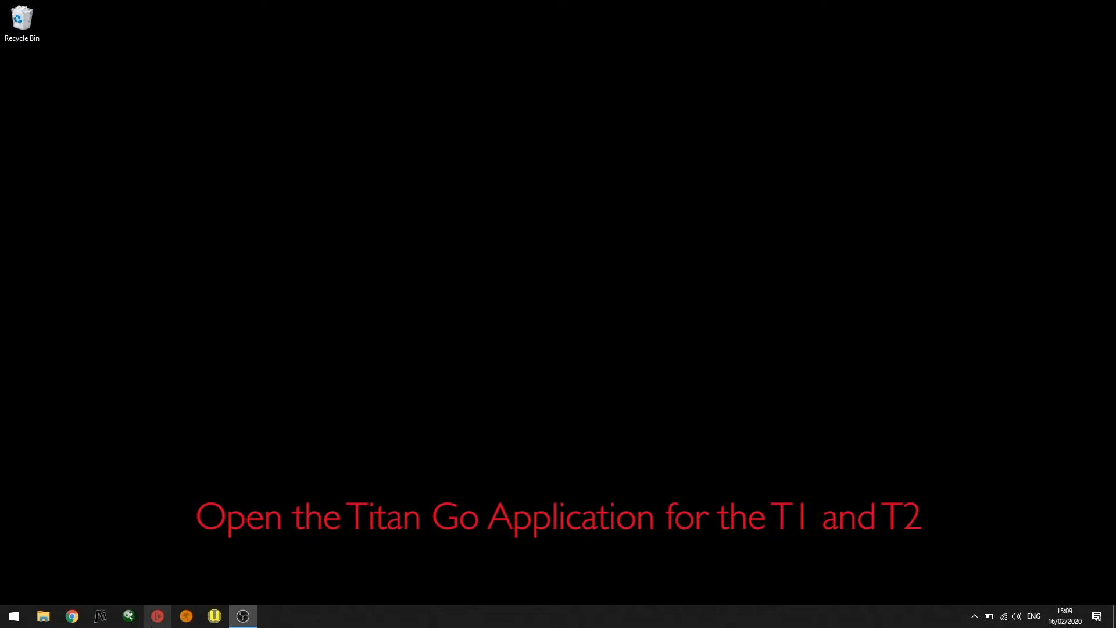
# - Launch Titan Go, start the authenticator and accept the 15:14, 16 February 2020 clock reading
pyautogui.click(242, 616)
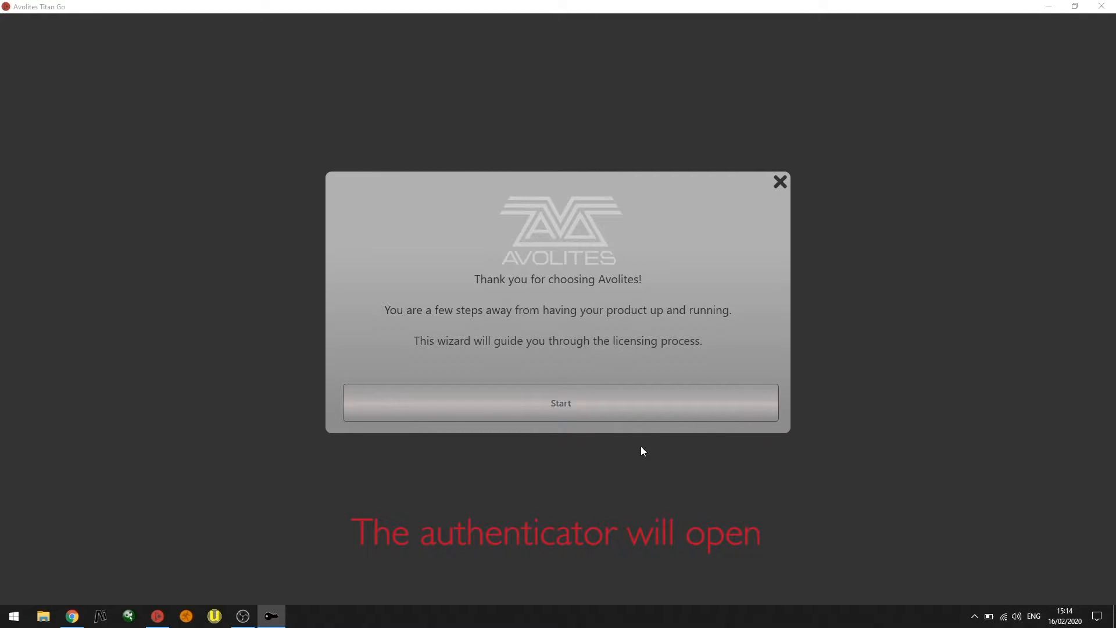
pyautogui.click(560, 402)
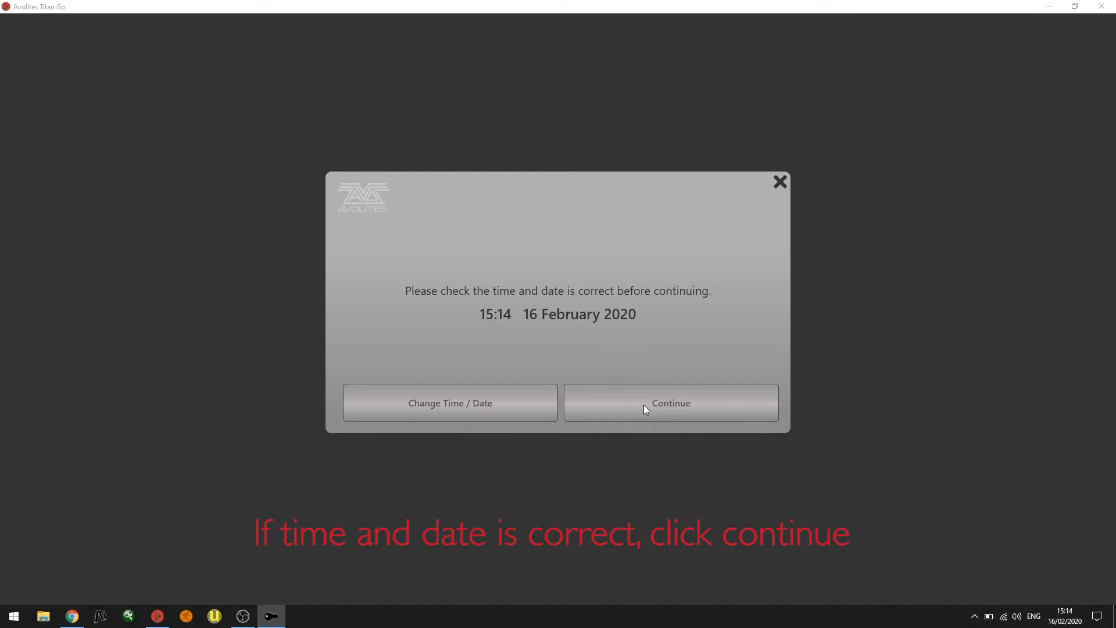
pyautogui.moveTo(576, 416)
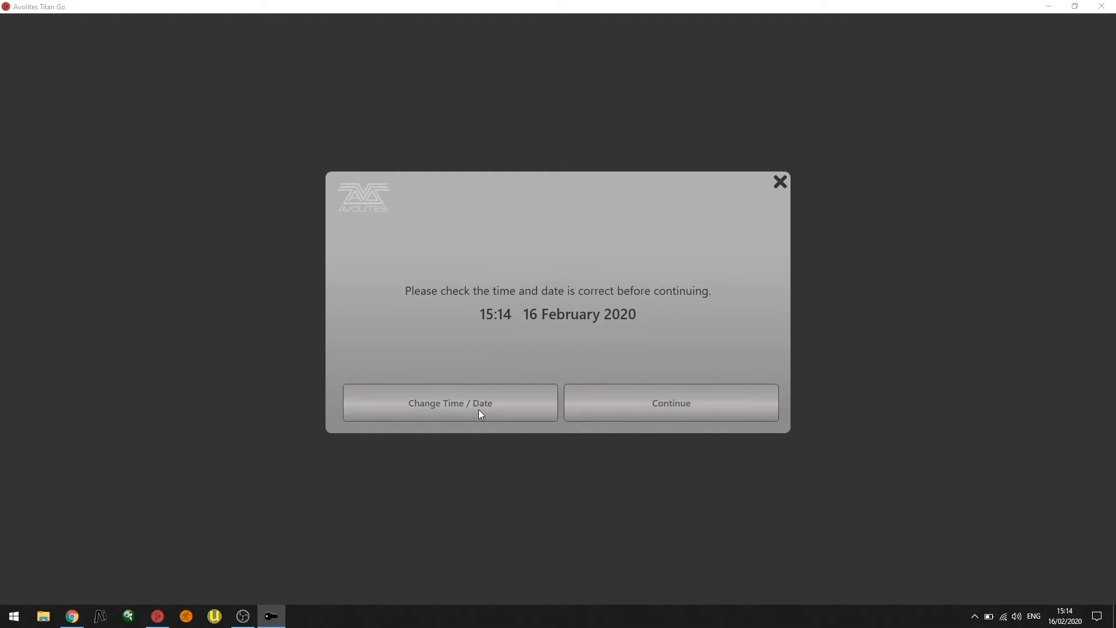
pyautogui.click(450, 403)
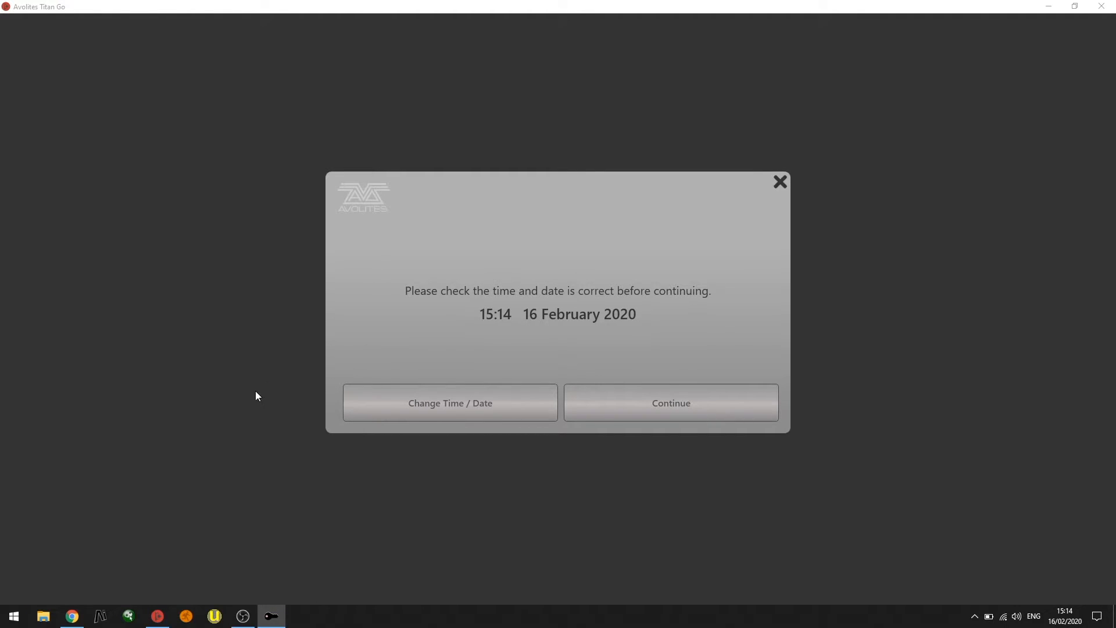
pyautogui.click(670, 402)
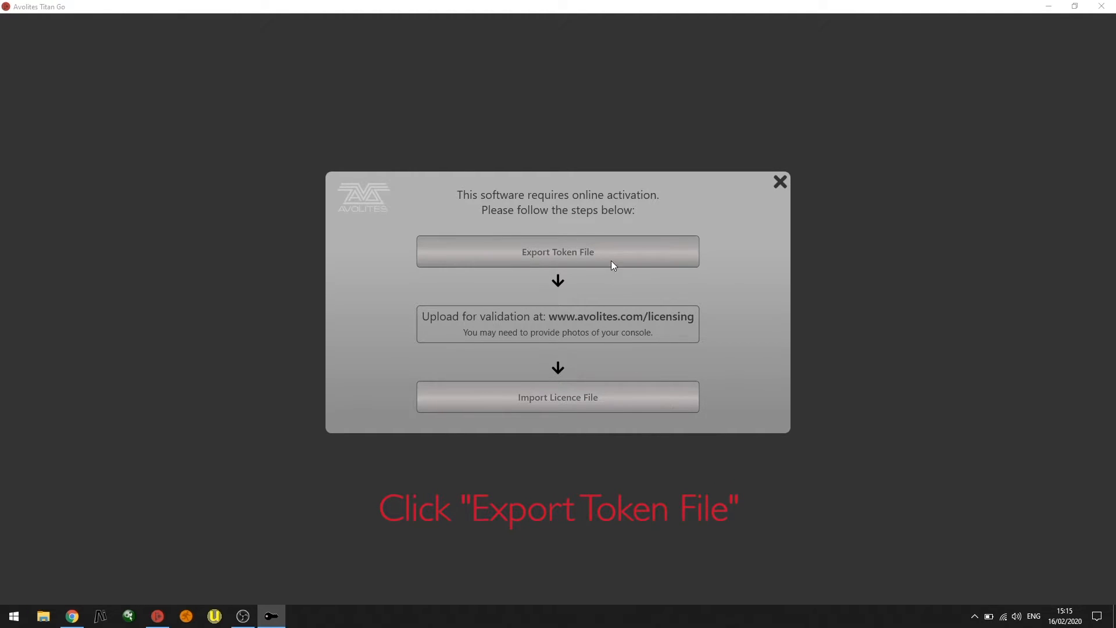
# - Export the WINDOWS-HRV2263 token file, browsing to the Desktop as the save location
pyautogui.click(558, 252)
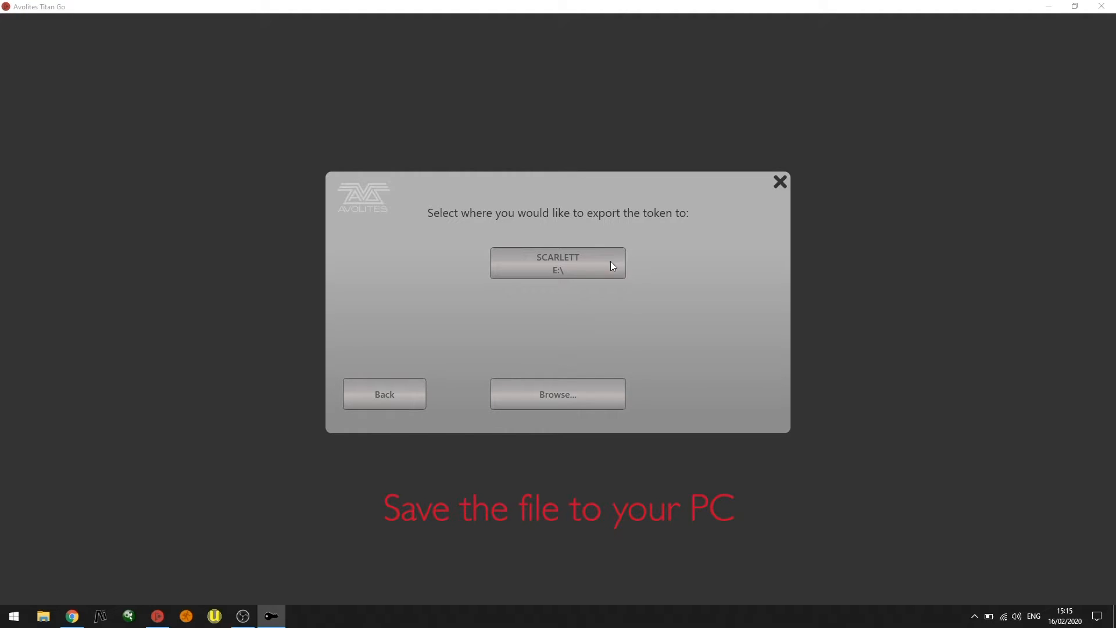
pyautogui.click(557, 394)
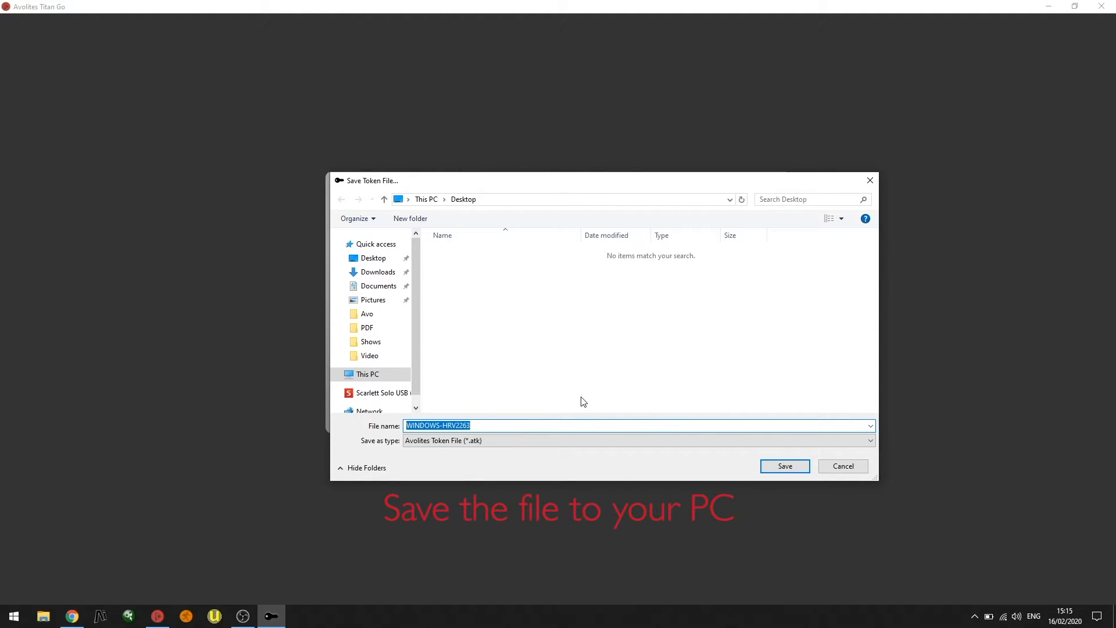
pyautogui.click(374, 258)
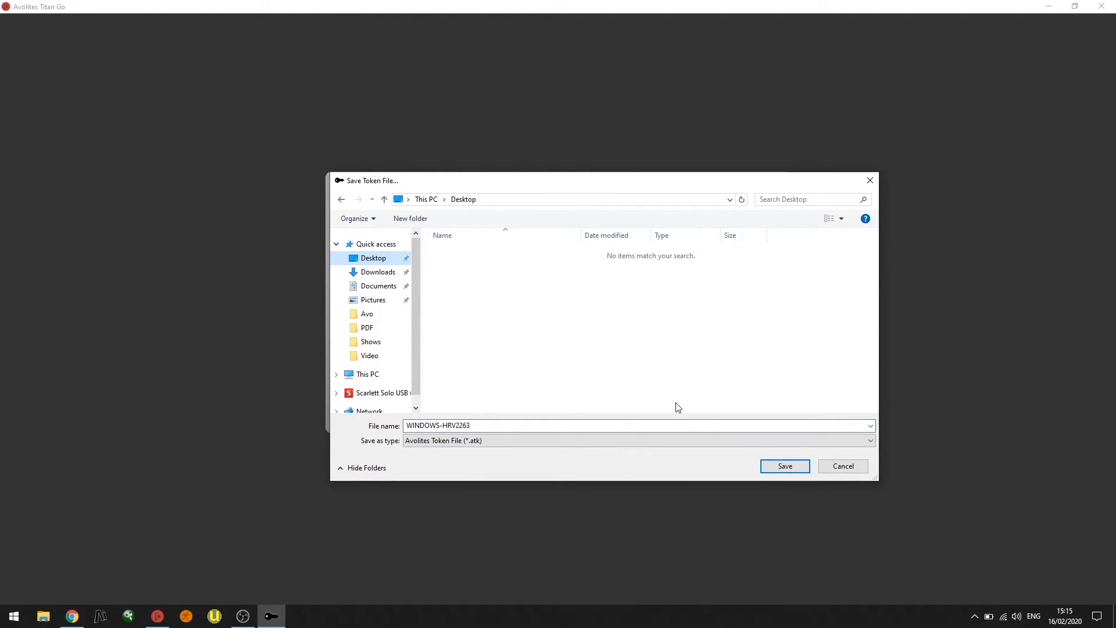
pyautogui.click(784, 466)
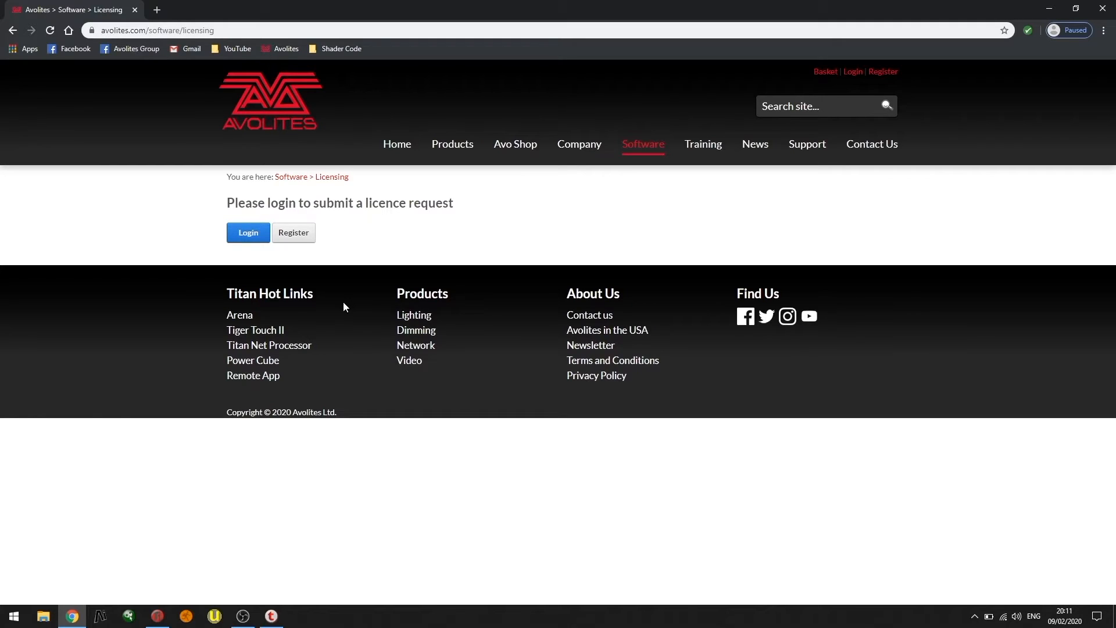
# - Log in to the Avolites account on avolites.com/licensing to reach the licence request form
pyautogui.click(248, 232)
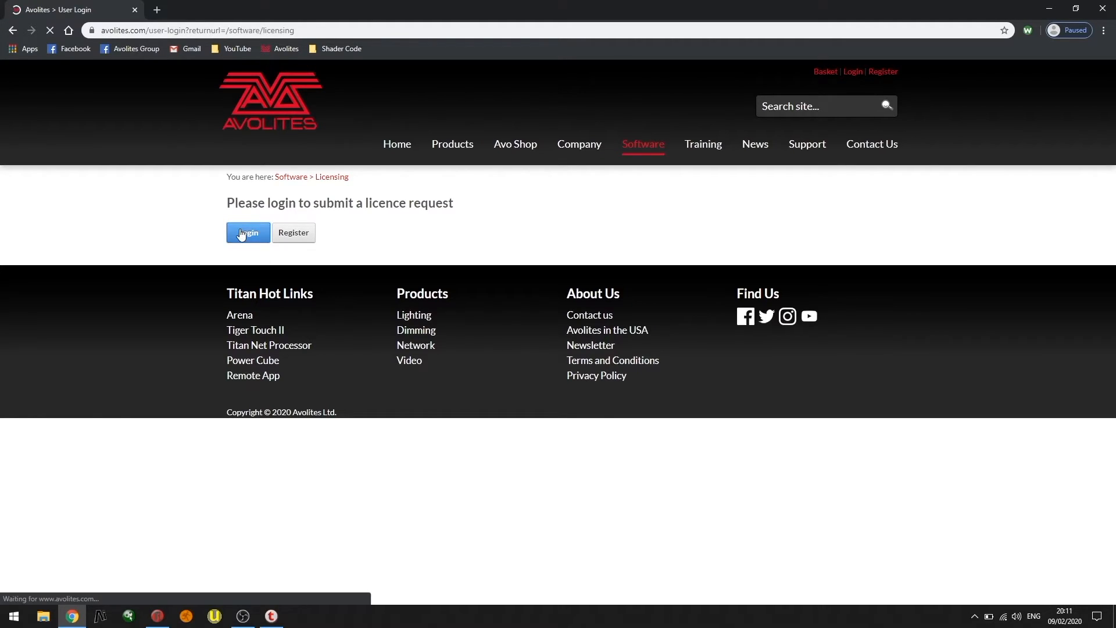
pyautogui.click(248, 232)
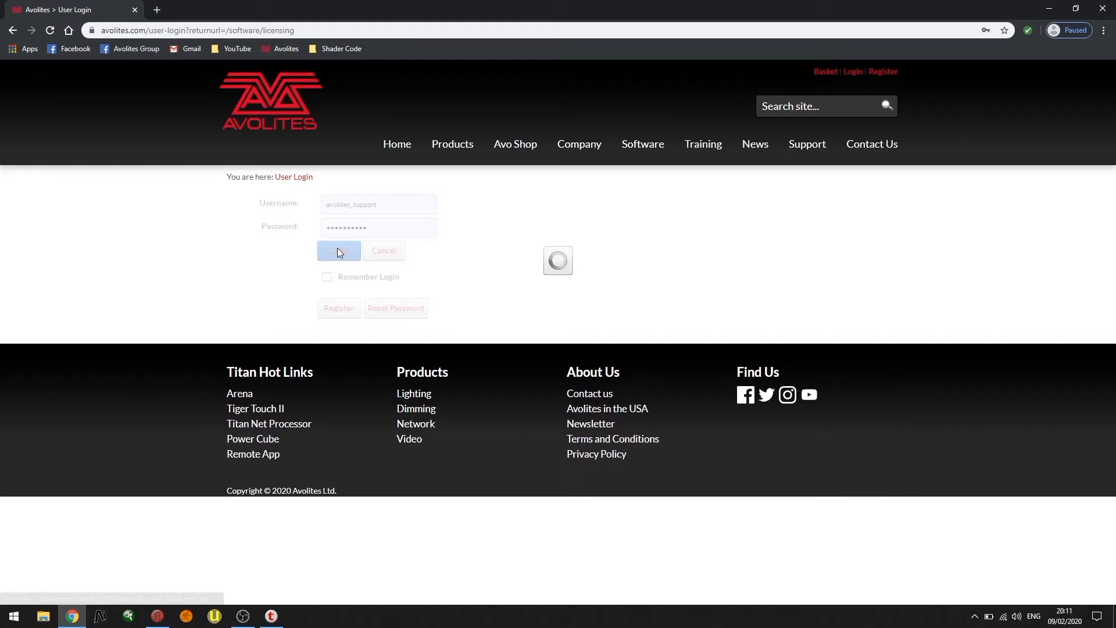
pyautogui.click(340, 254)
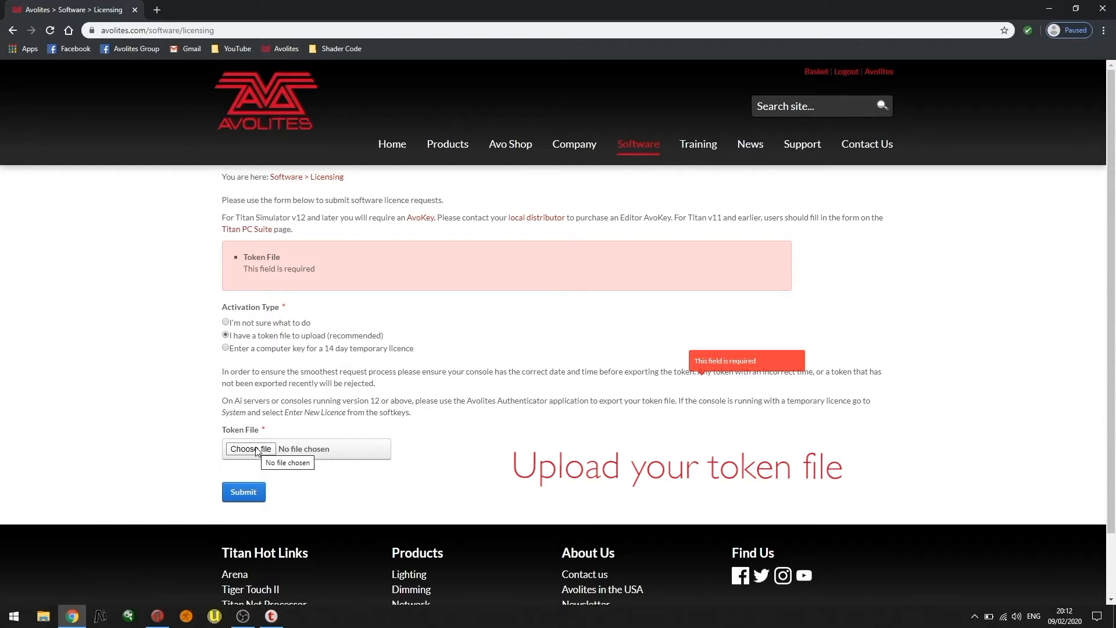
# - Attach WINDOWS-HRV2263.atk from the Desktop and submit the licence request
pyautogui.click(250, 448)
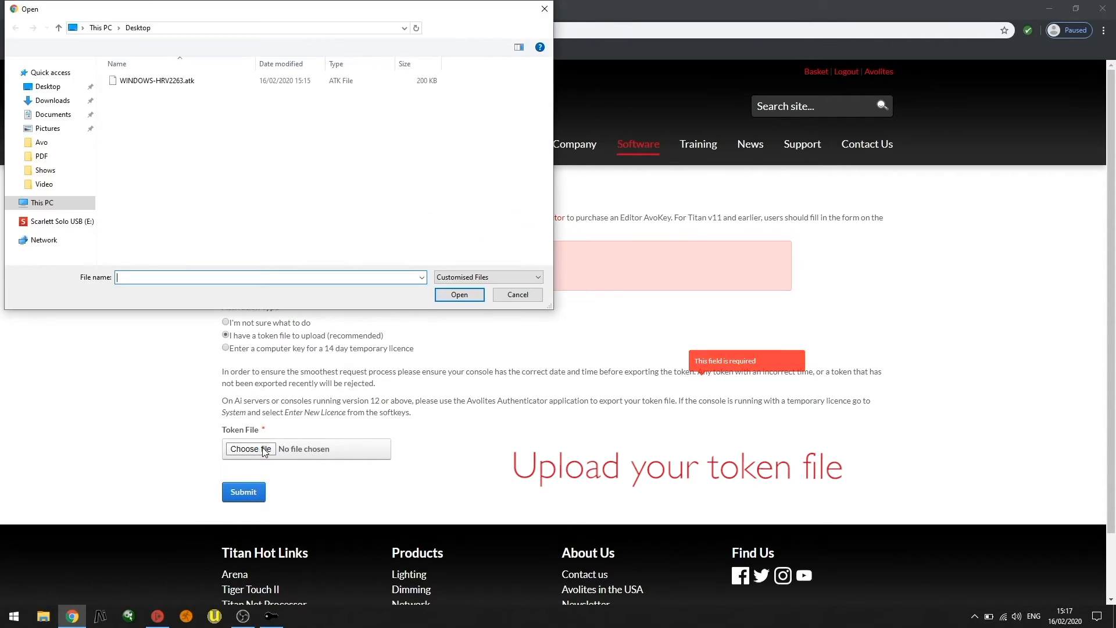
pyautogui.click(156, 80)
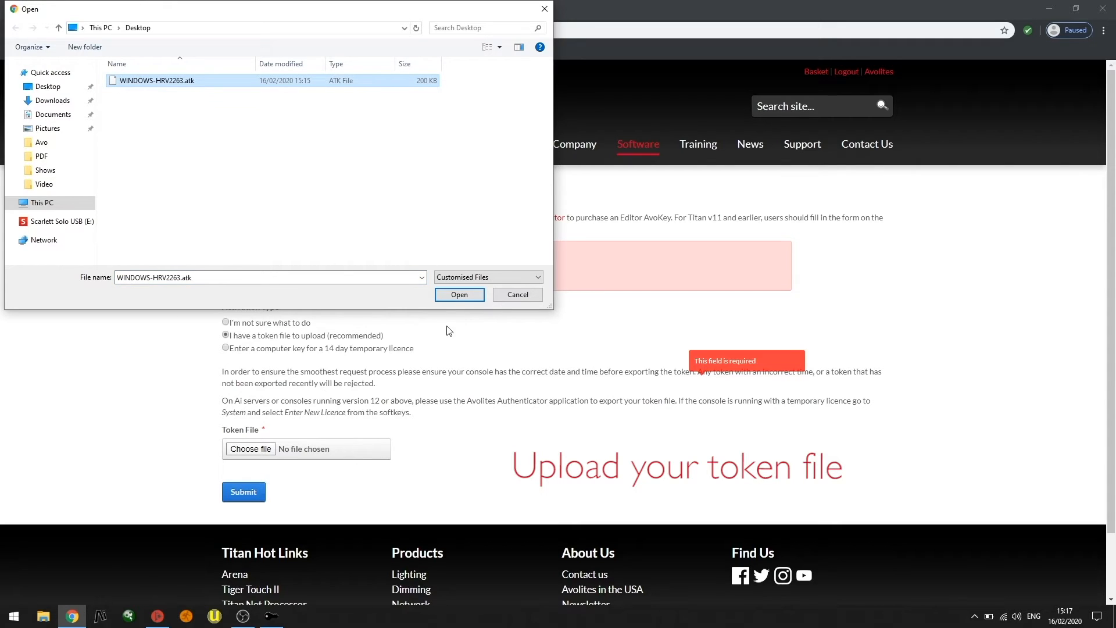
pyautogui.click(459, 295)
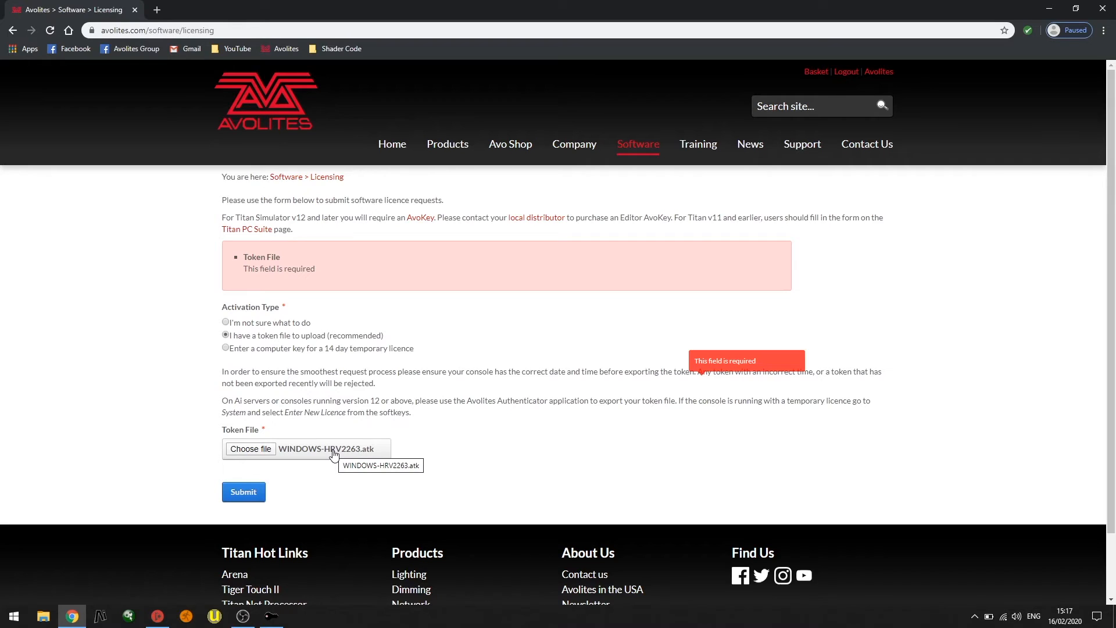
pyautogui.click(243, 491)
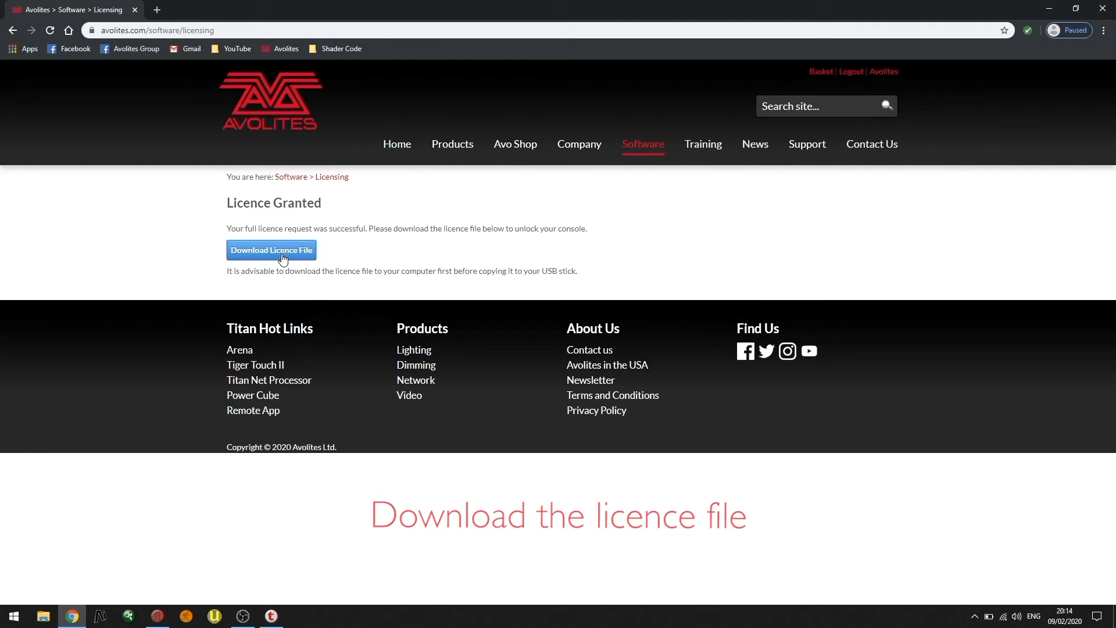
# - Download the granted licence file from the Licence Granted page
pyautogui.click(271, 250)
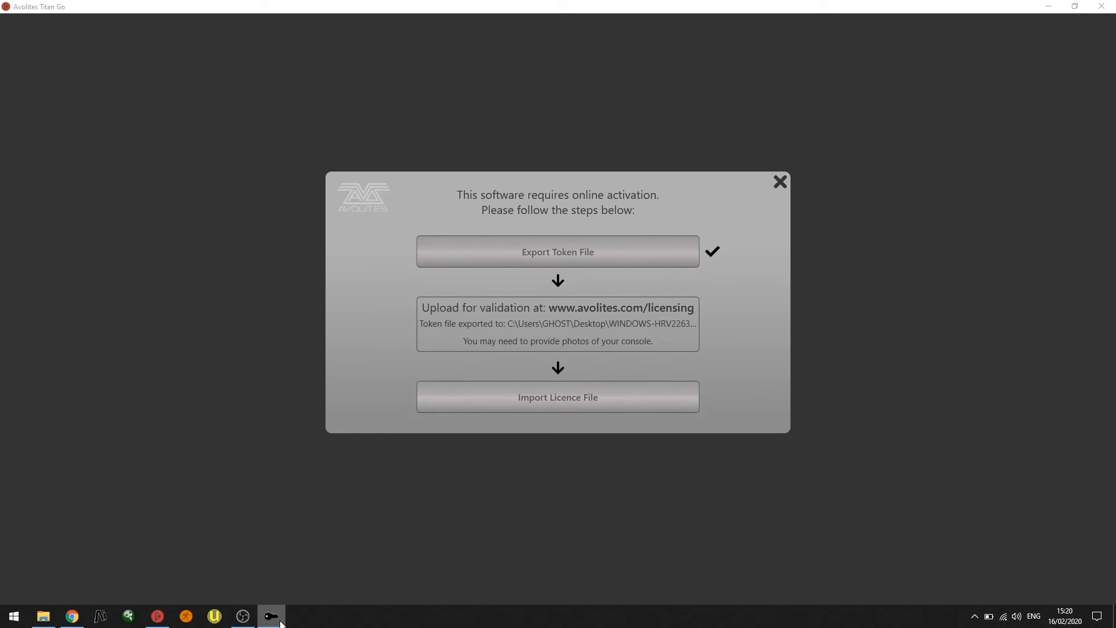
pyautogui.moveTo(535, 412)
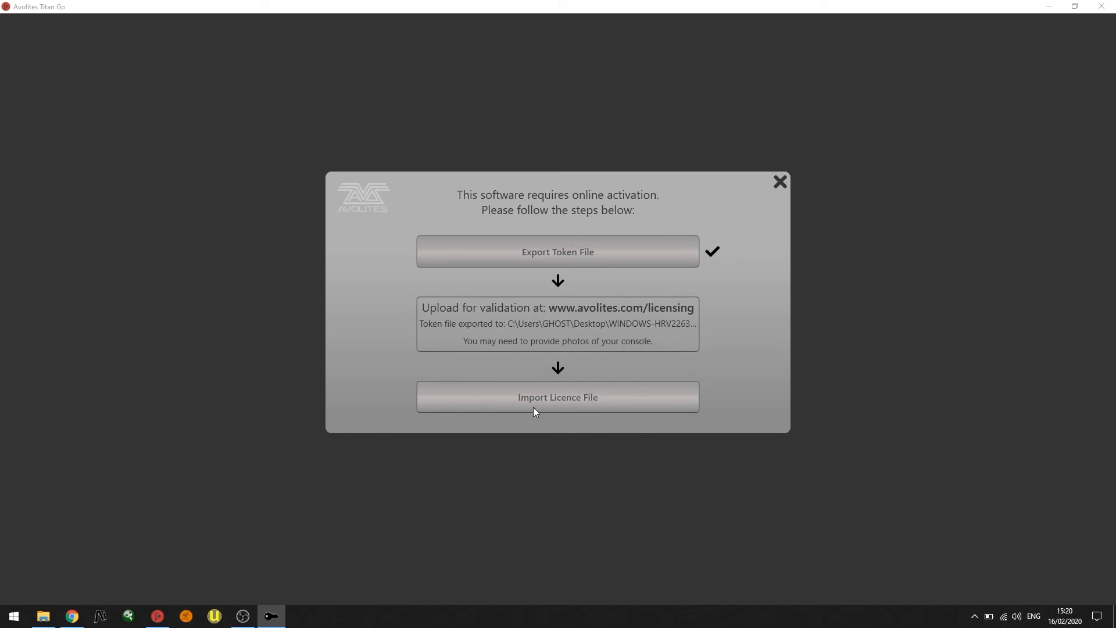
# - Import the downloaded T1-21377 .atf licence file from the Desktop
pyautogui.click(558, 397)
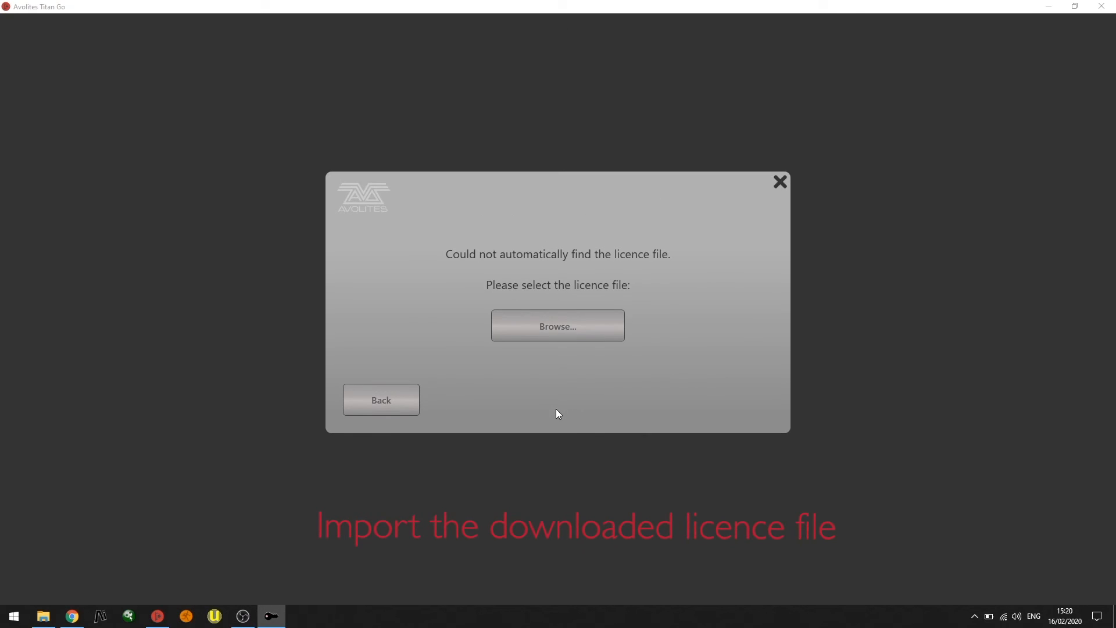
pyautogui.click(558, 325)
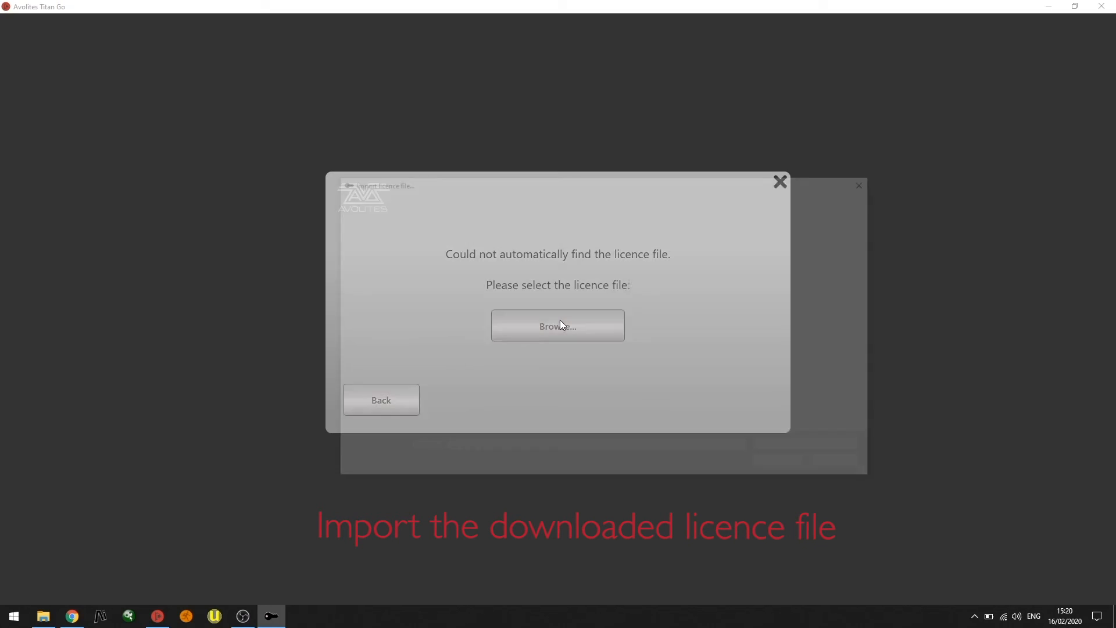
pyautogui.click(557, 326)
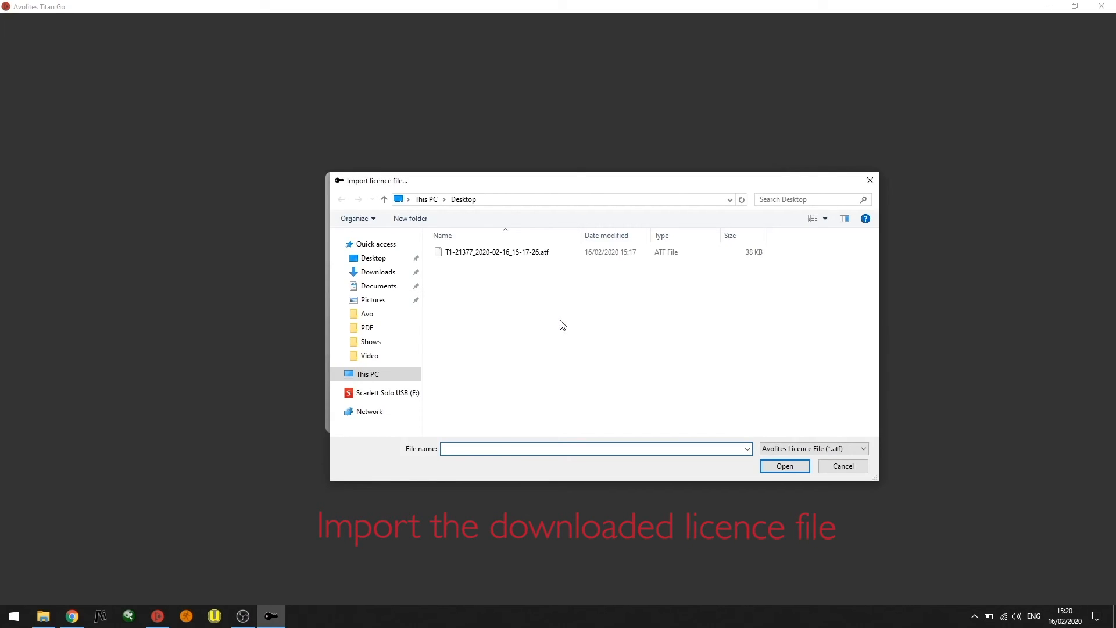
pyautogui.click(496, 252)
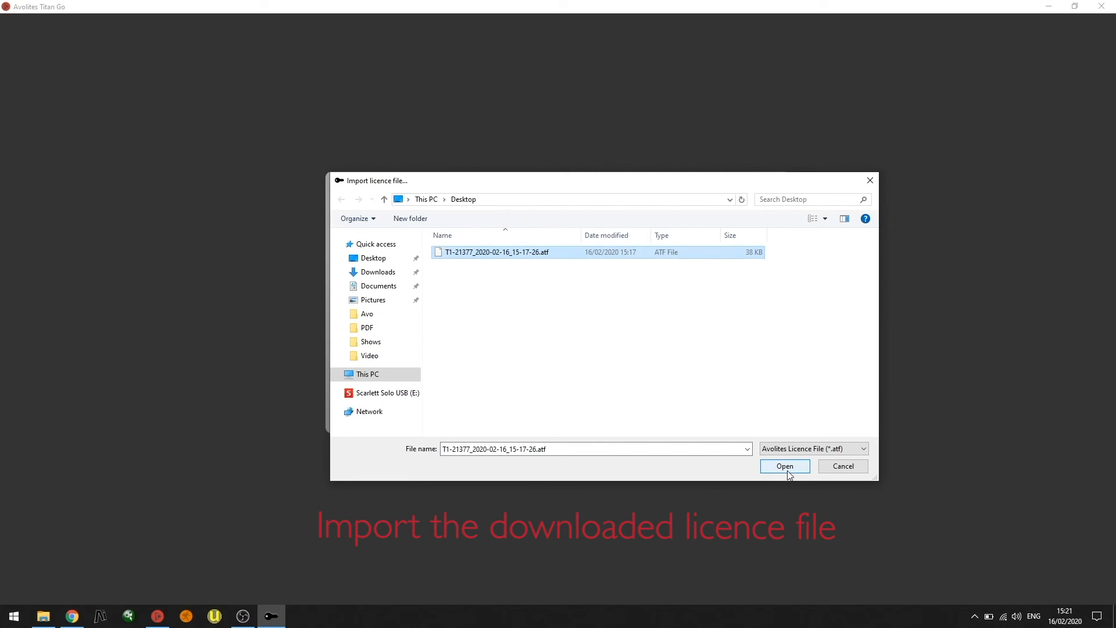
pyautogui.click(785, 466)
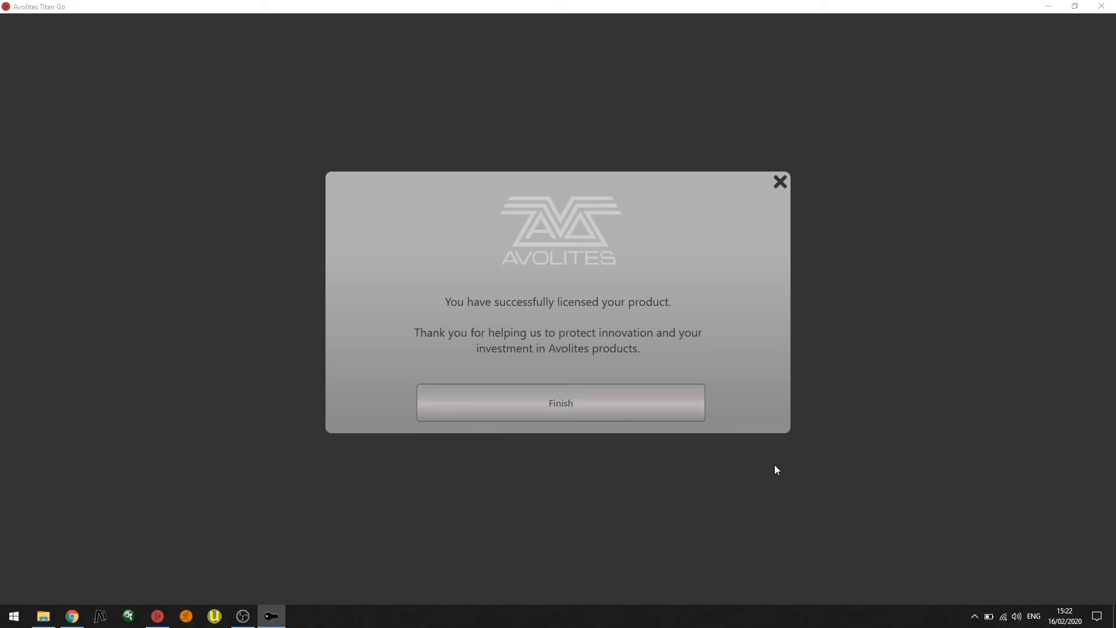
pyautogui.moveTo(618, 400)
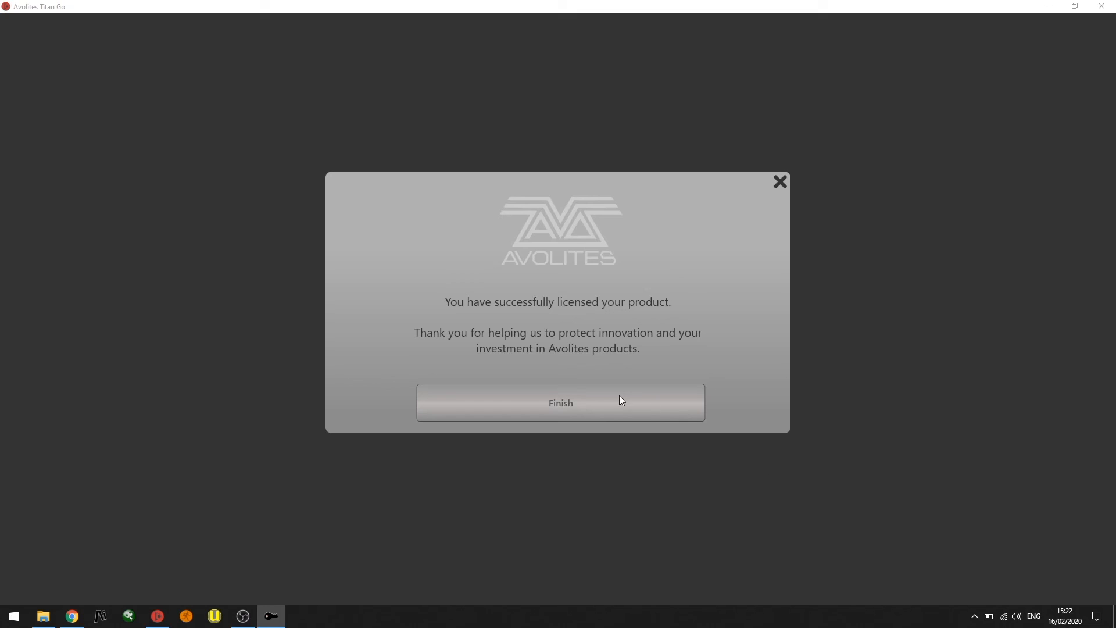
# - Finish the licensing wizard so Titan starts up
pyautogui.click(560, 402)
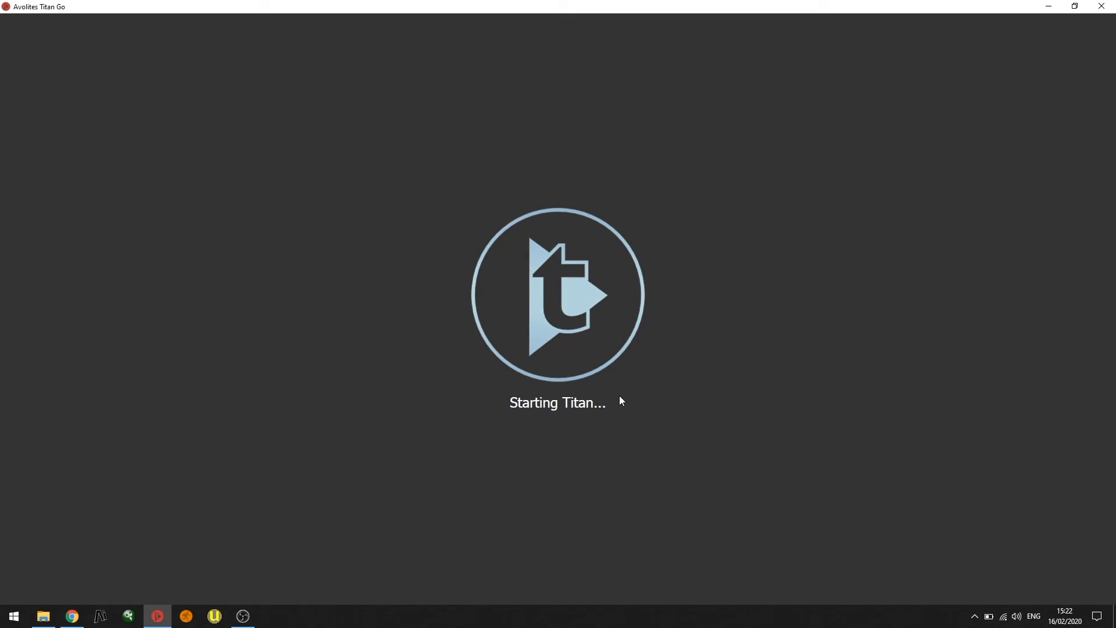